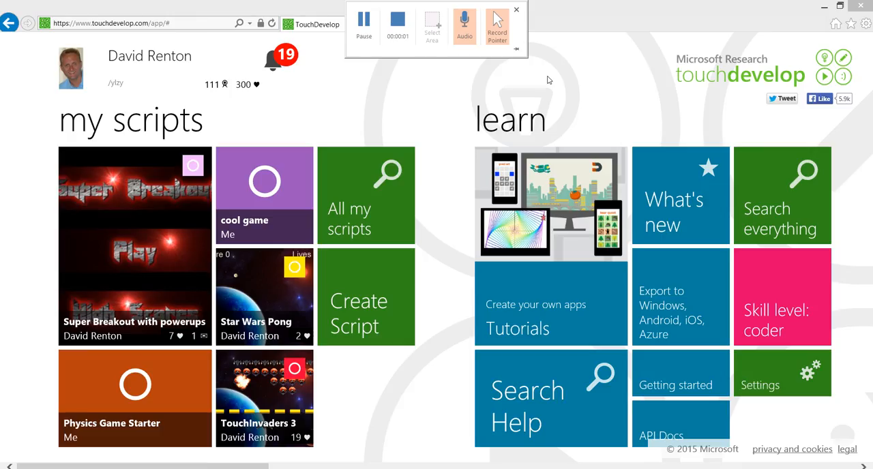
- Create a new blank script named 'wee game' from the blank template
click(516, 9)
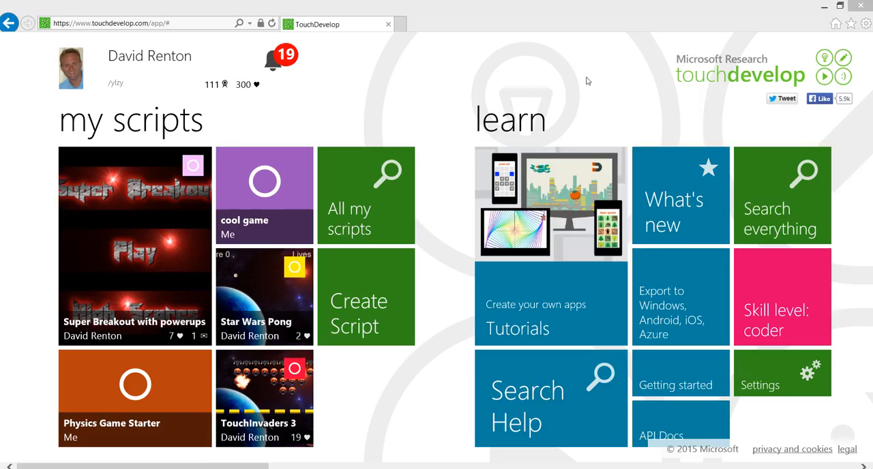
mouse_move(357, 310)
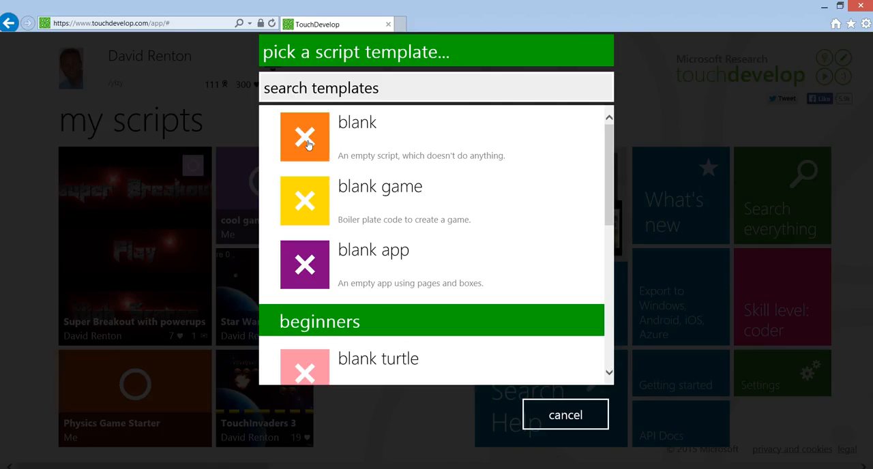
click(305, 137)
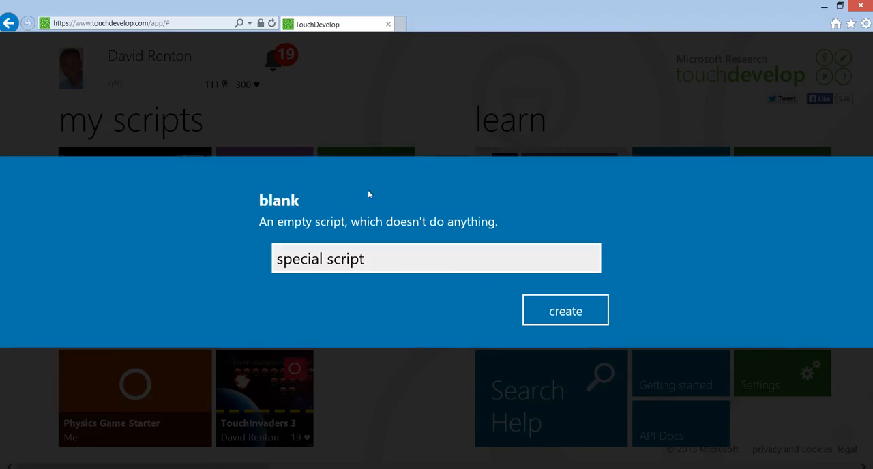
click(436, 259)
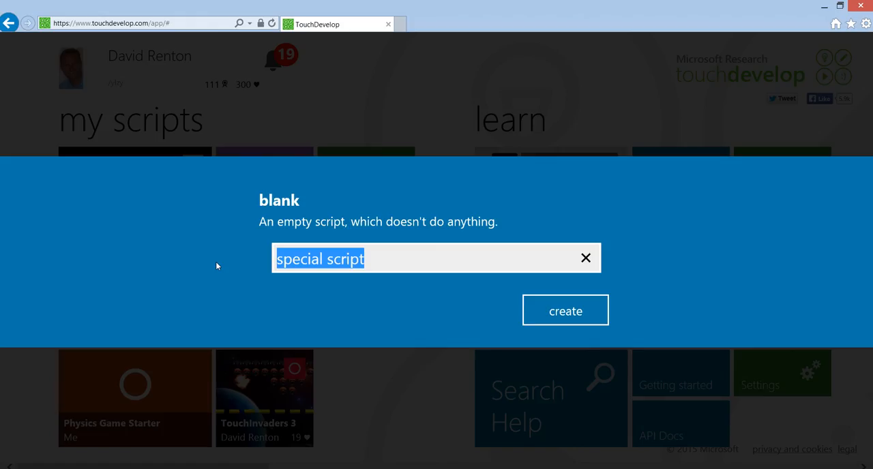
text(wee game)
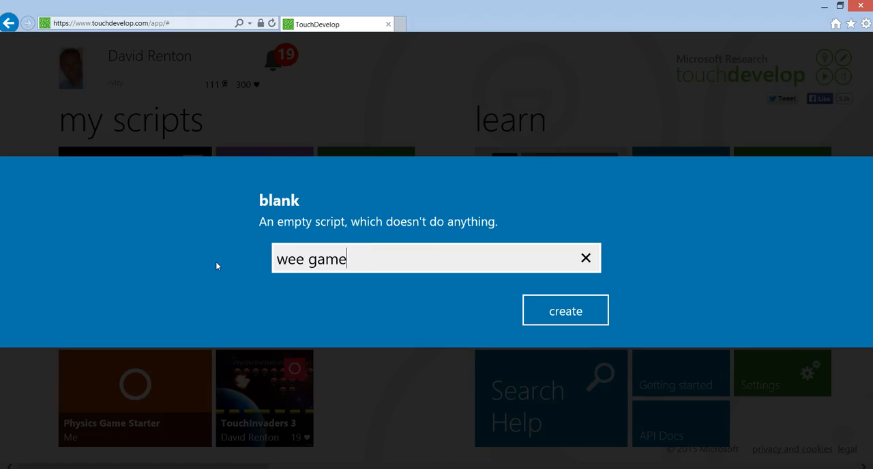
click(565, 310)
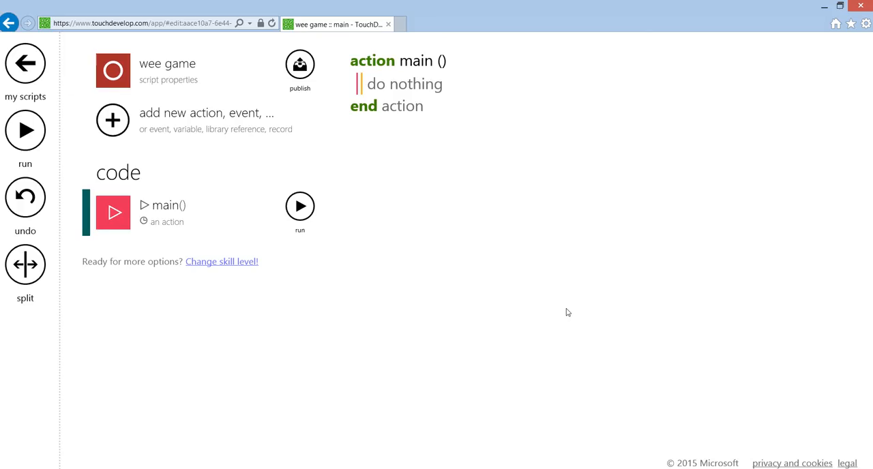
mouse_move(202, 183)
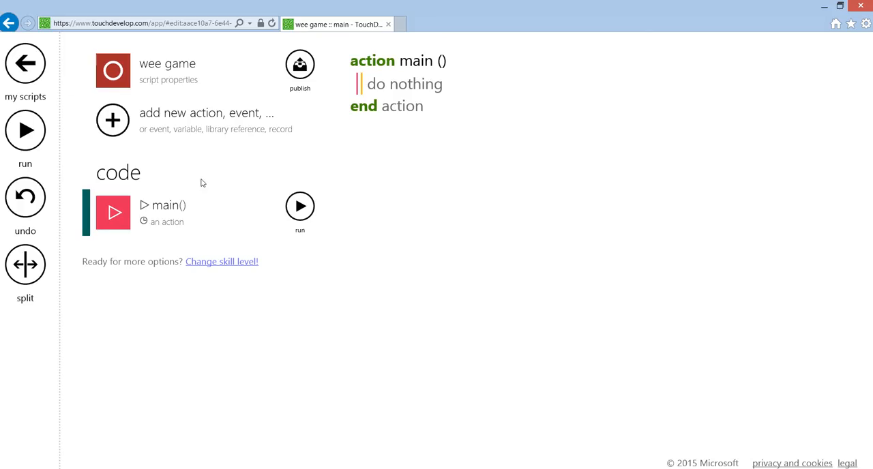
mouse_move(423, 93)
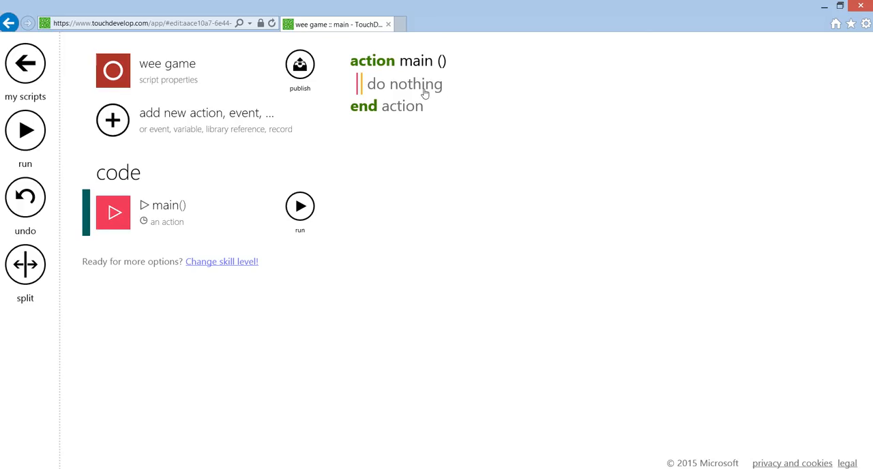
- Assign board := media → create landscape board(800, 480) and promote board to global data
click(403, 85)
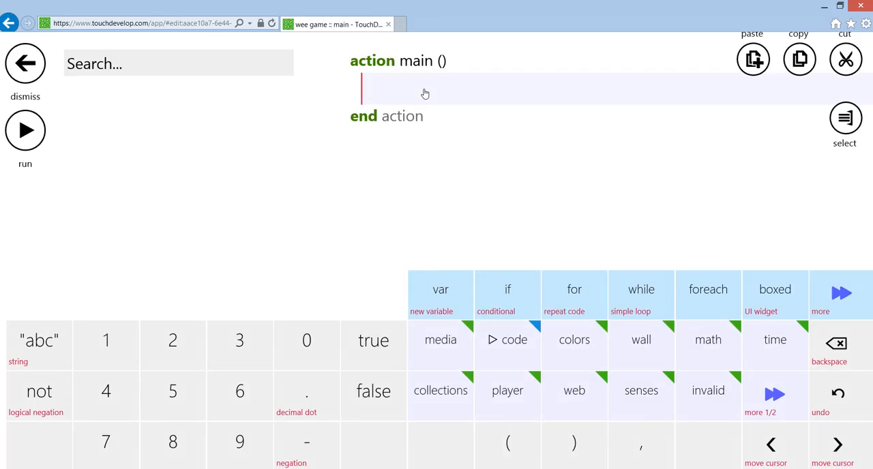
click(439, 289)
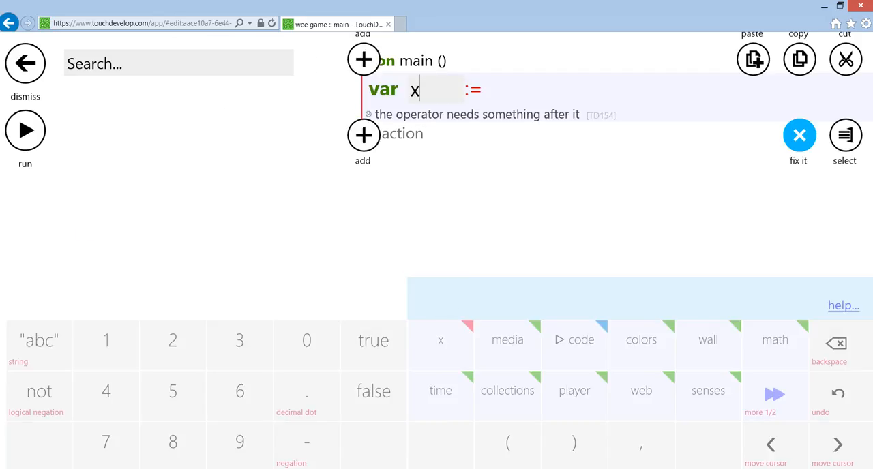
text(board)
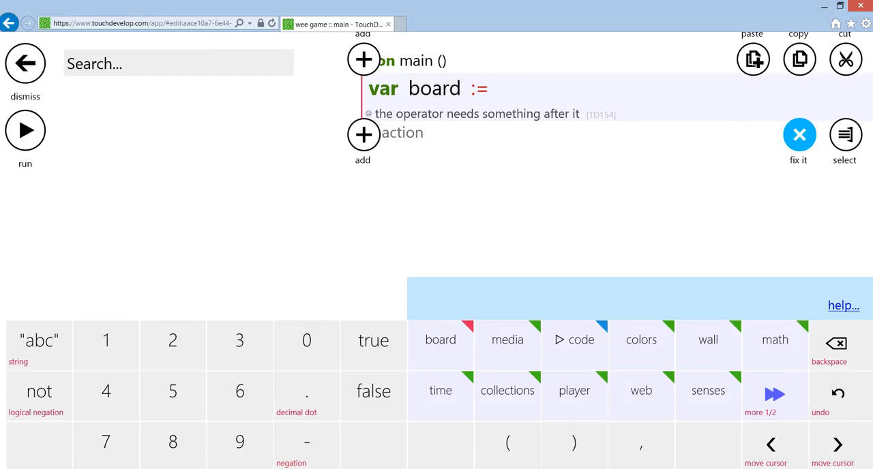
click(507, 338)
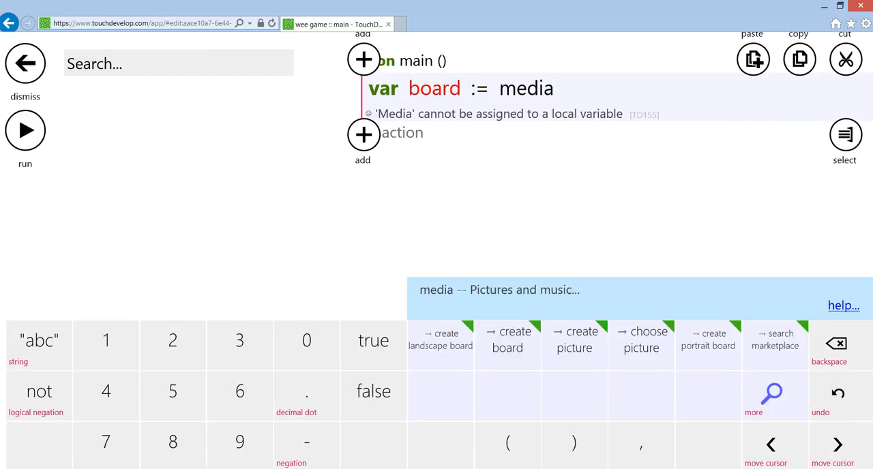
mouse_move(453, 340)
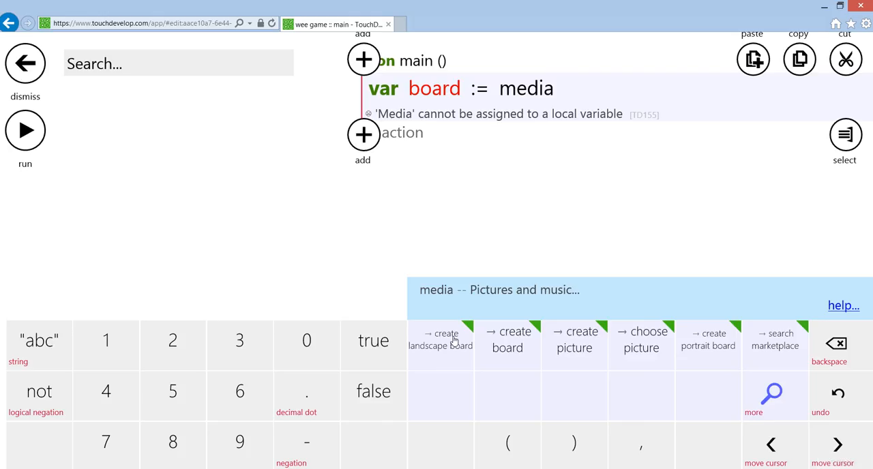
click(441, 339)
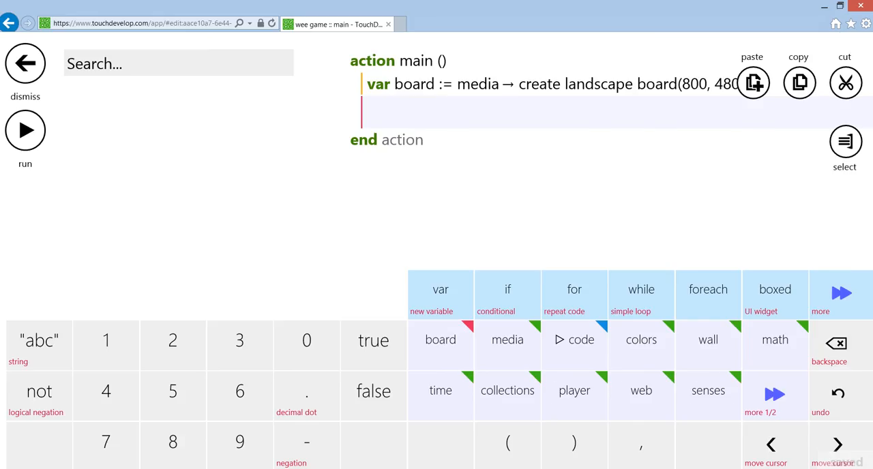
click(415, 83)
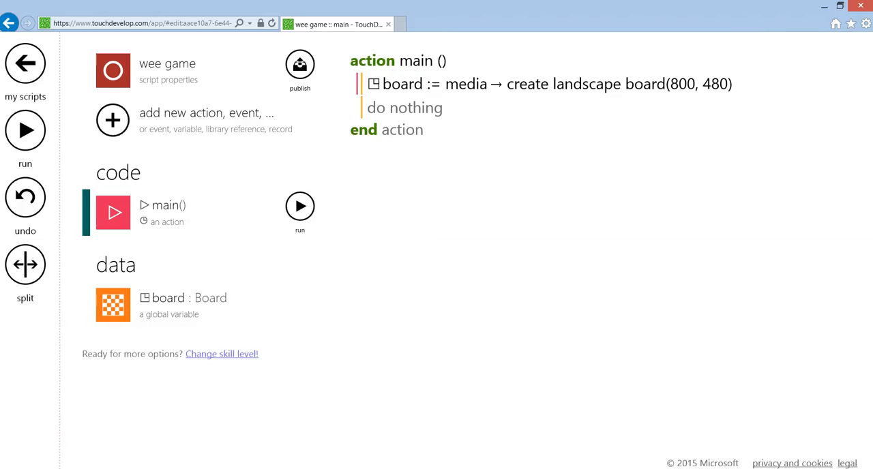
- Set the board gravity to (0, 200) and post the board to the wall
click(403, 108)
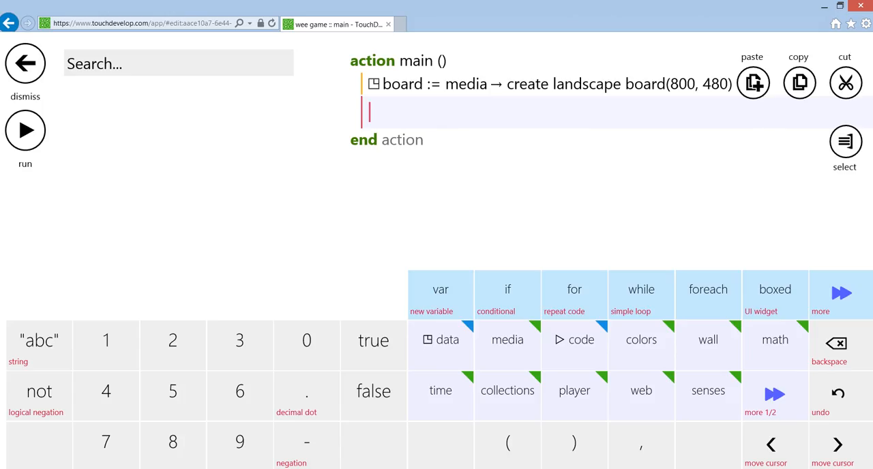
click(439, 340)
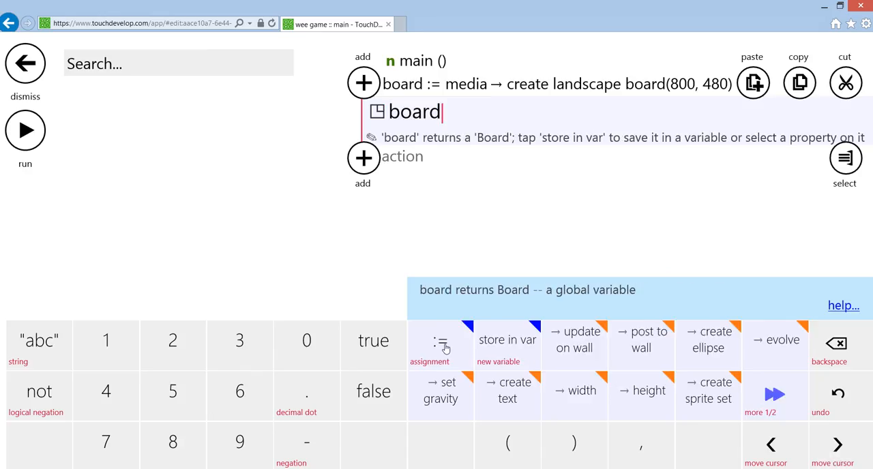
click(439, 391)
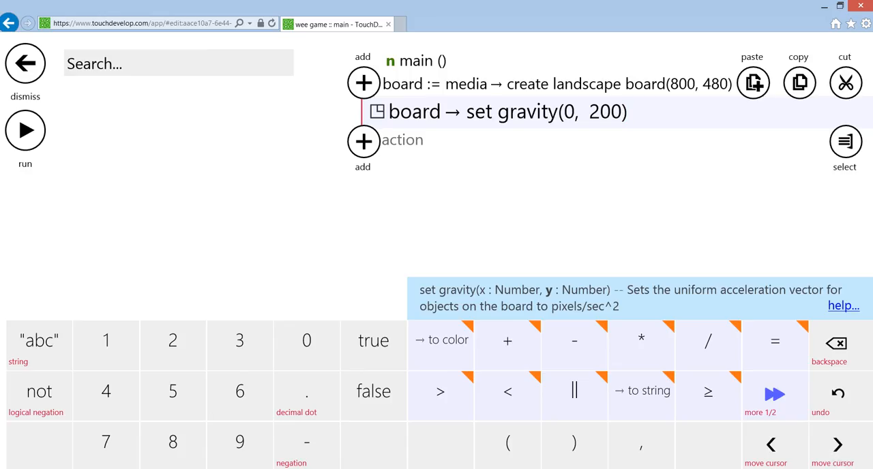
click(363, 142)
text(board)
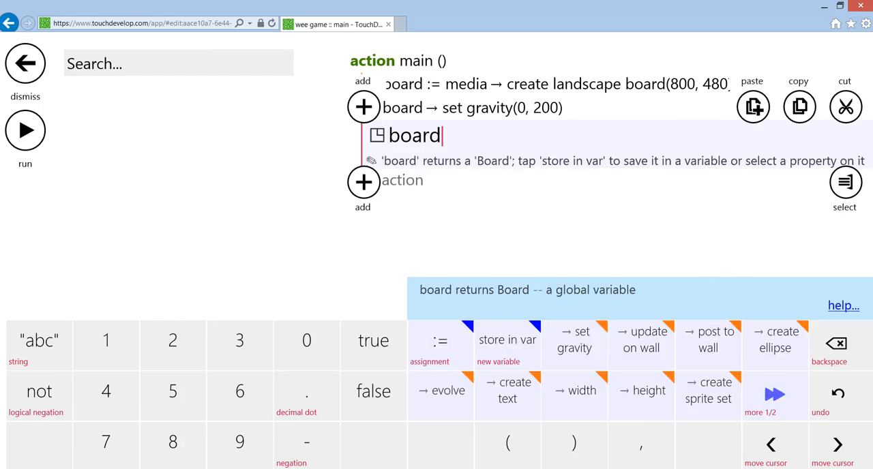
click(708, 339)
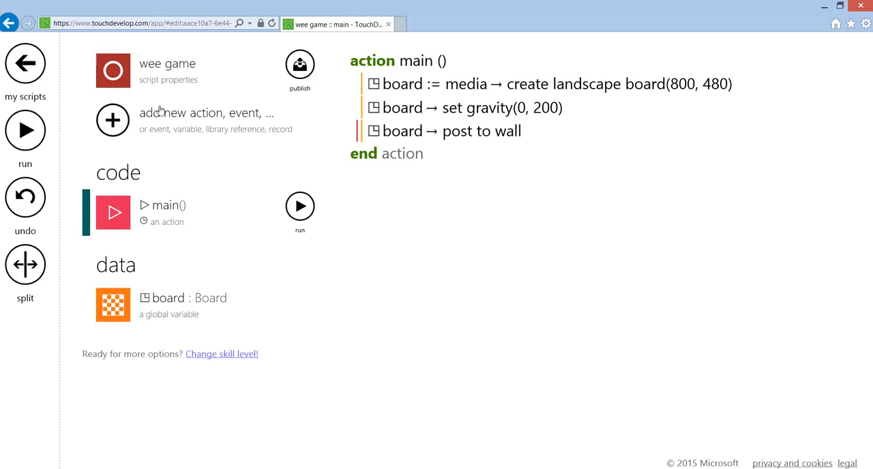
mouse_move(150, 129)
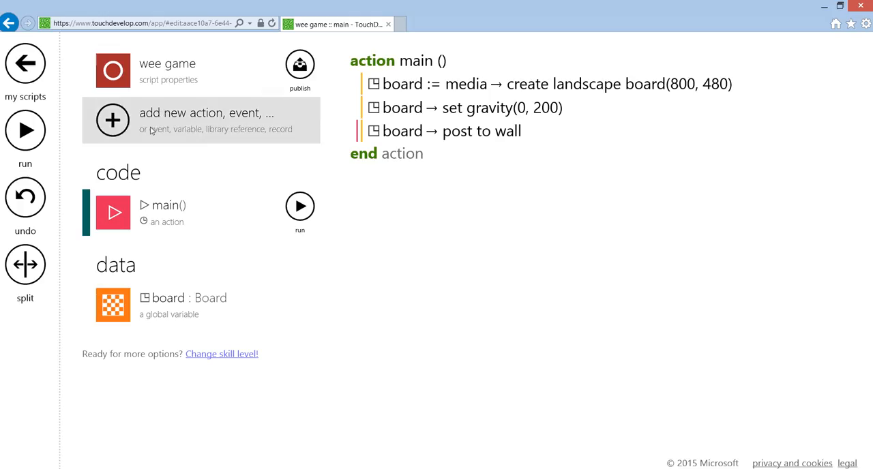
- Add a gameloop event whose first statement is board → evolve
click(112, 121)
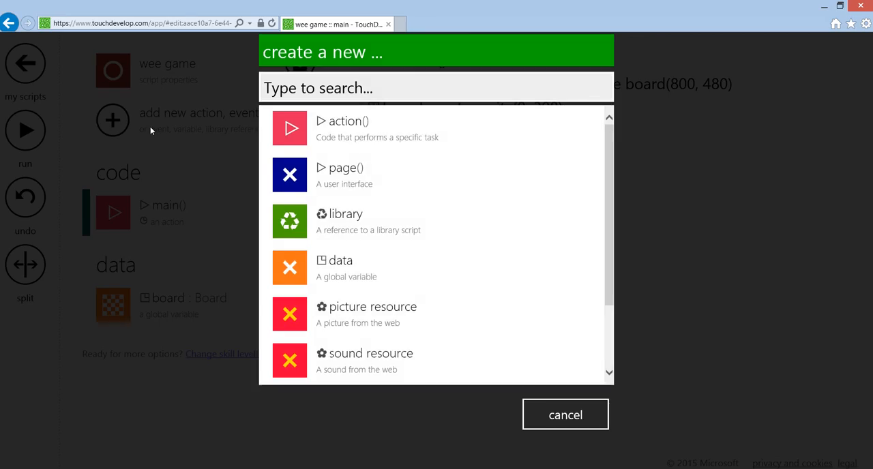
scroll(down, 3)
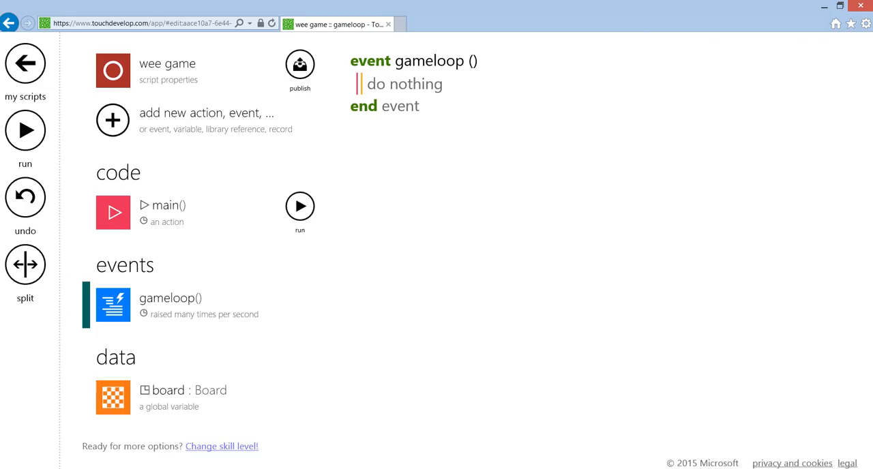
click(404, 83)
text(board)
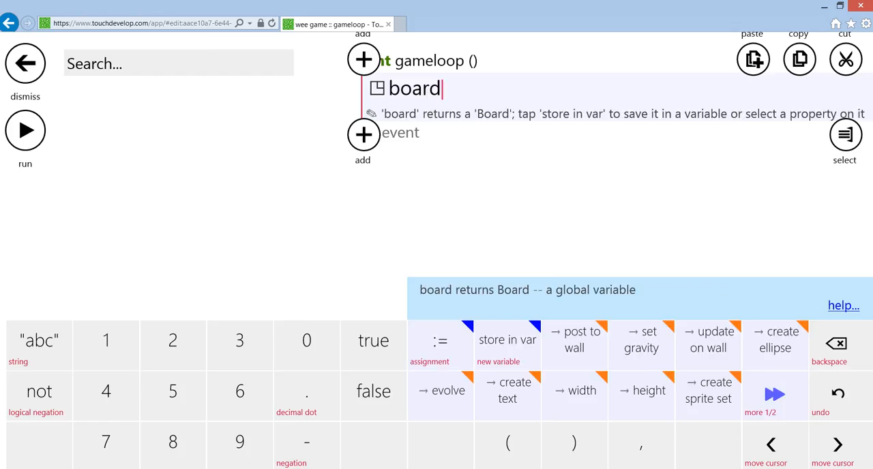
click(439, 390)
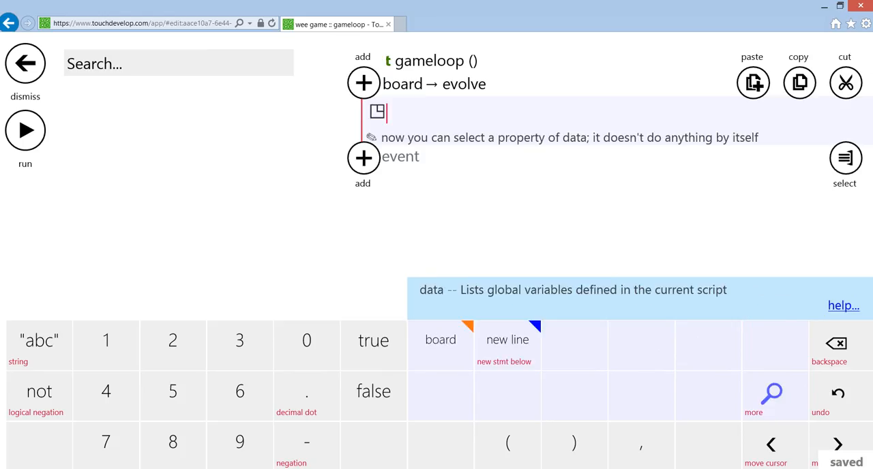
click(439, 340)
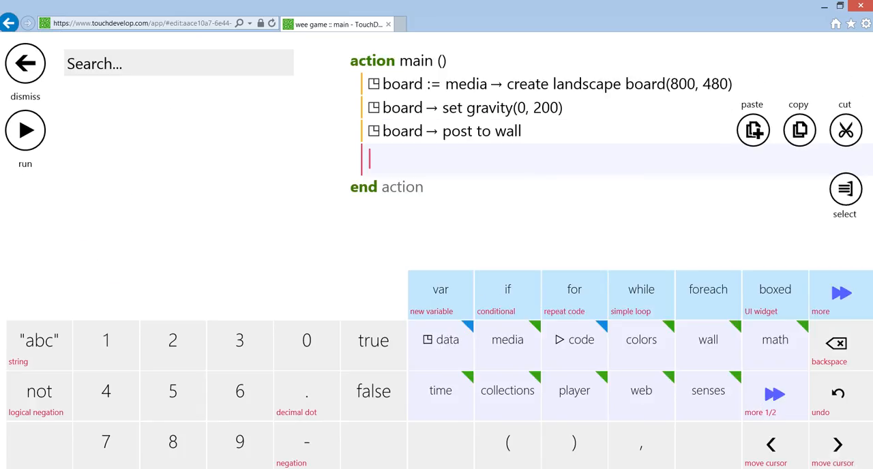
- Store board → create ellipse(20, 20) in a new global variable named ball
click(439, 289)
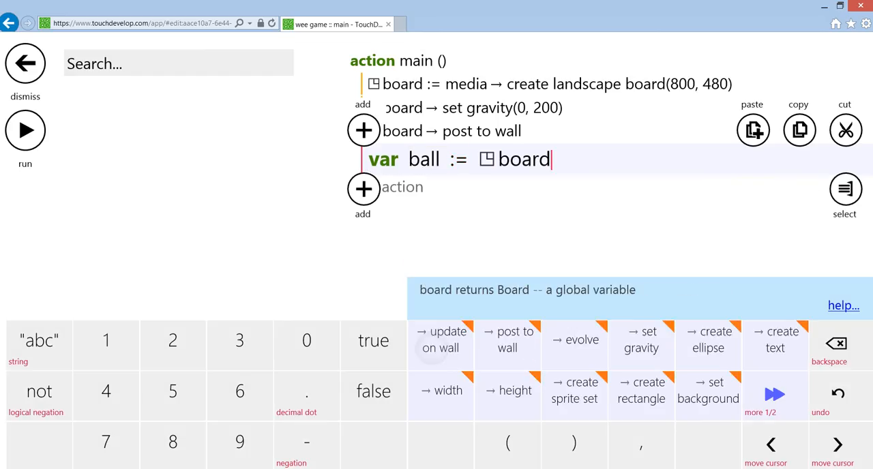
text(create)
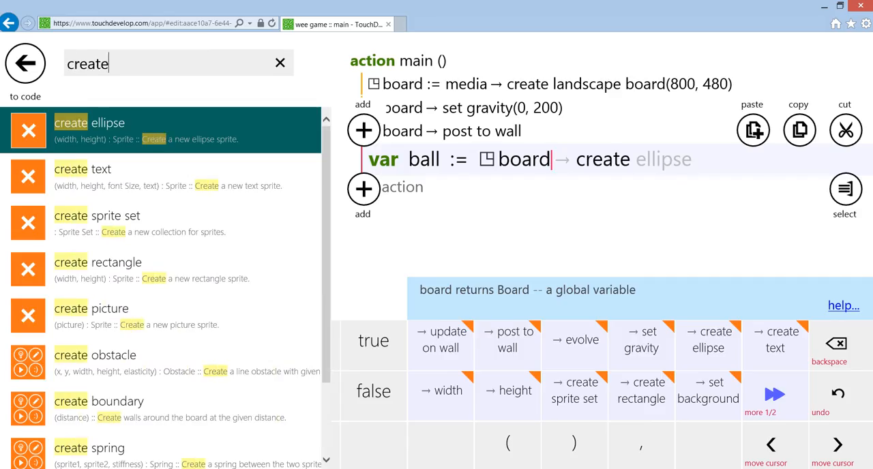
click(90, 123)
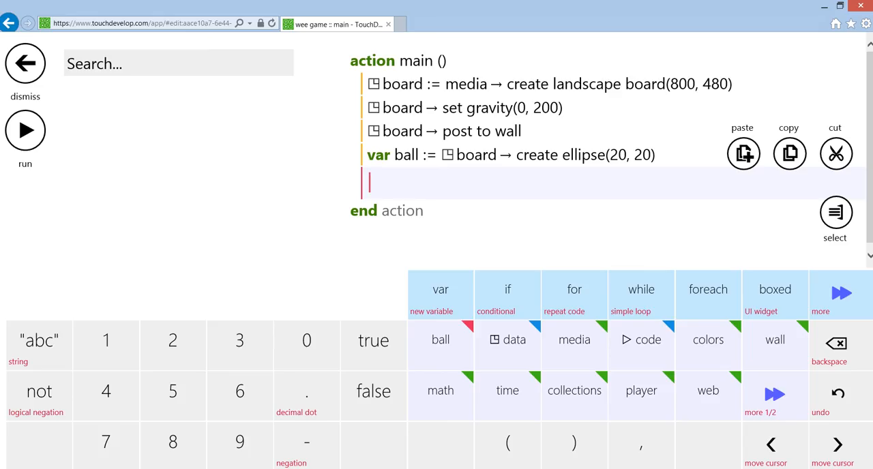
click(25, 131)
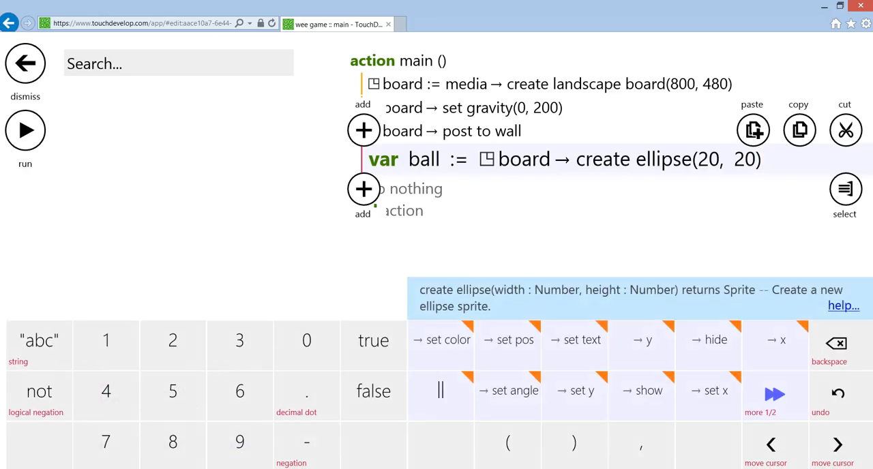
click(423, 158)
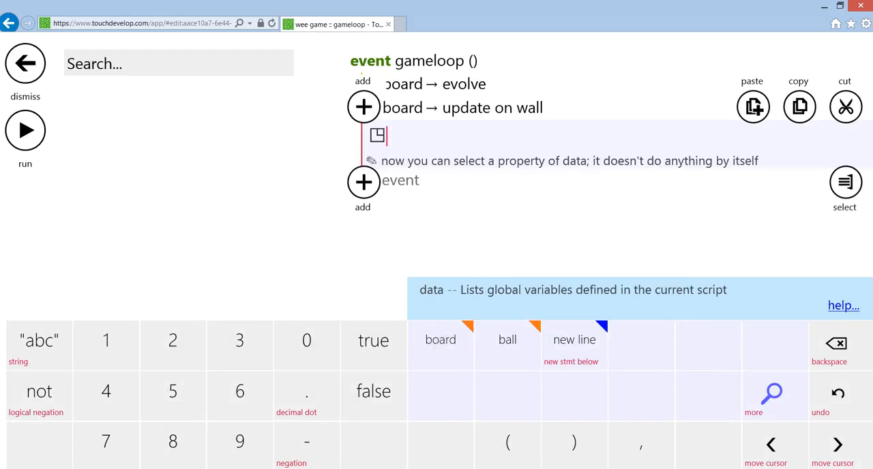
- Add board → update on wall after evolve in the gameloop event
click(507, 339)
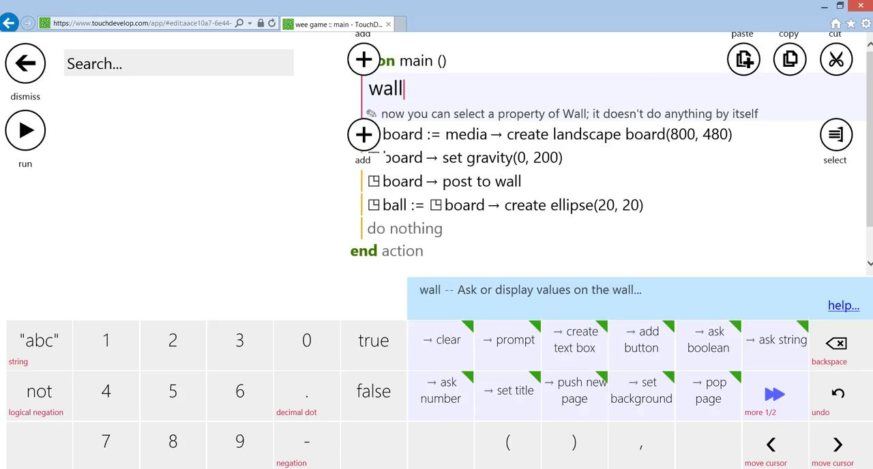
- Set the wall background to black and the foreground to white at the top of main
click(641, 390)
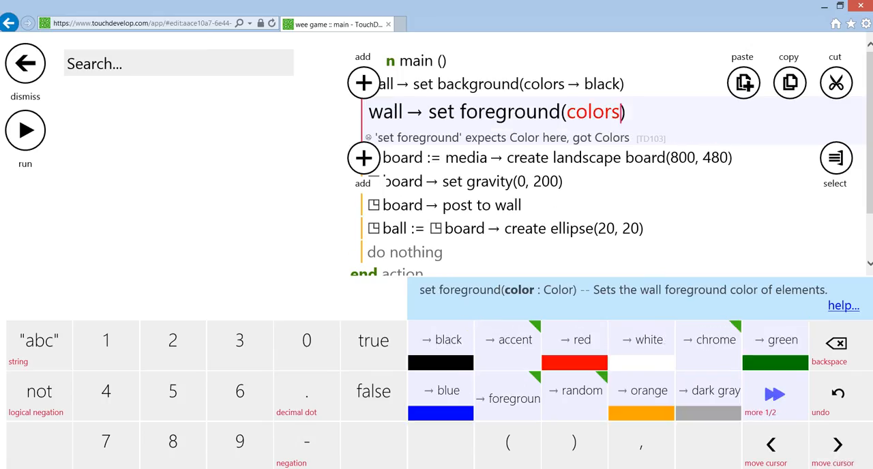
click(641, 340)
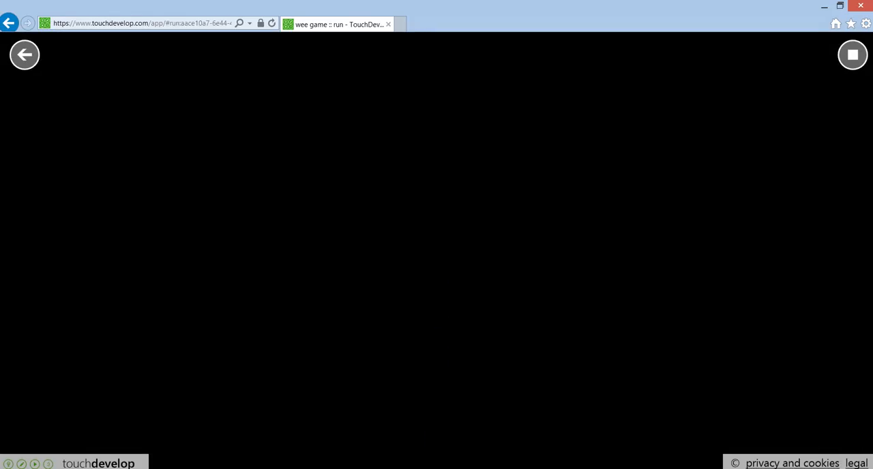
- Return to the code and run the script again to watch the ball fall
click(851, 54)
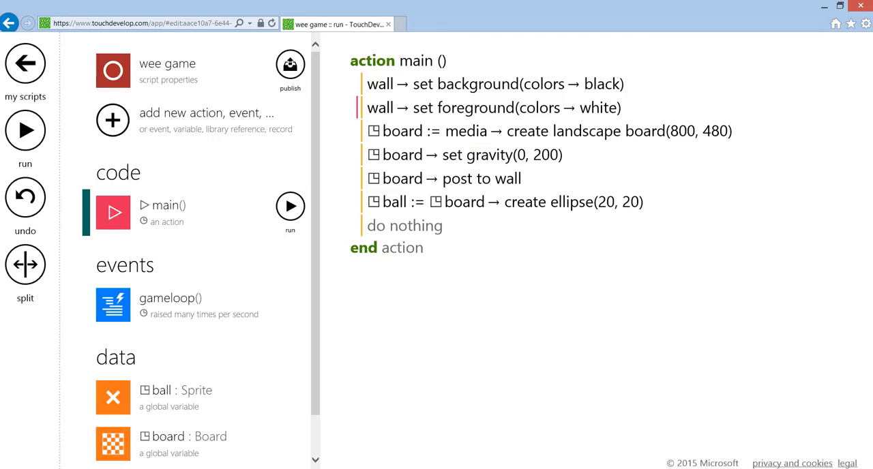
click(24, 131)
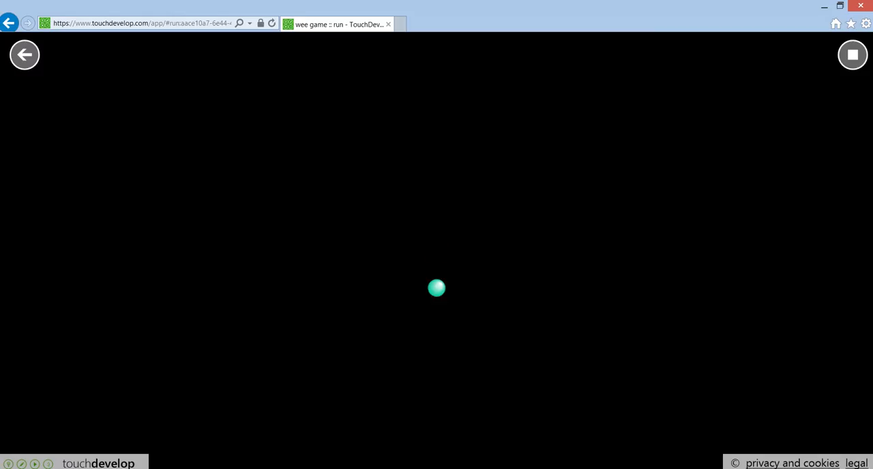
click(25, 55)
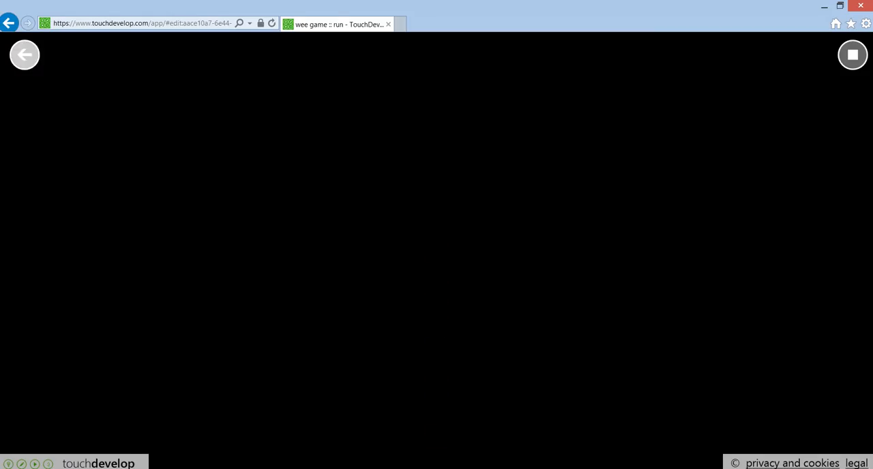